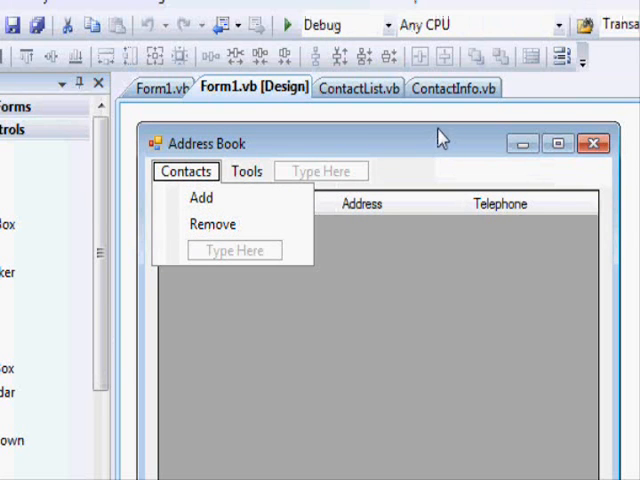
Switch to the ContactList class code to review its fields and subs.
click(246, 171)
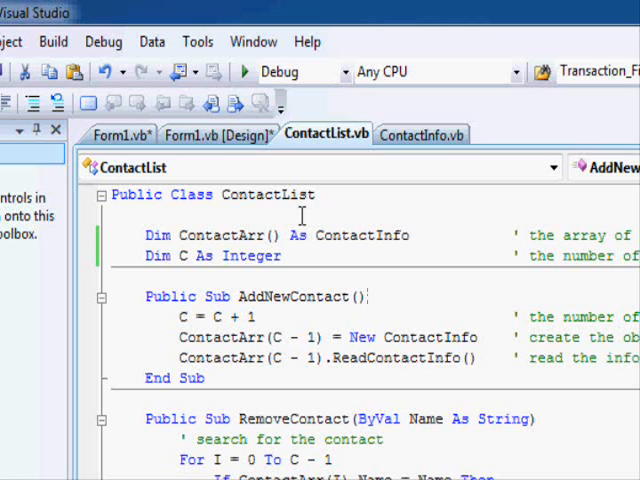
mouse_move(452, 243)
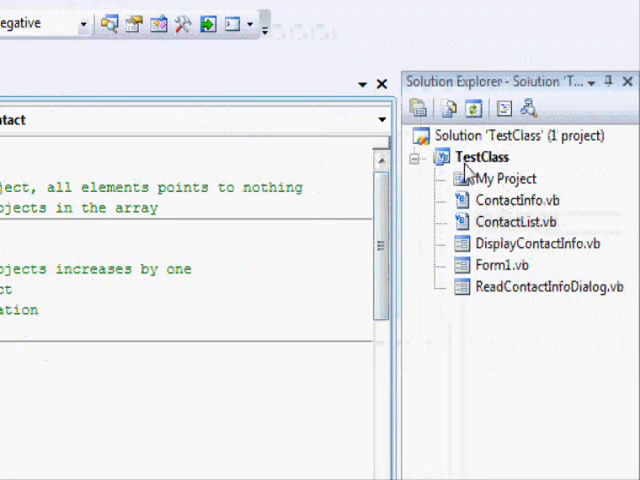
Add a class file named ContactsWithSort.vb to the TestClass project.
right_click(481, 157)
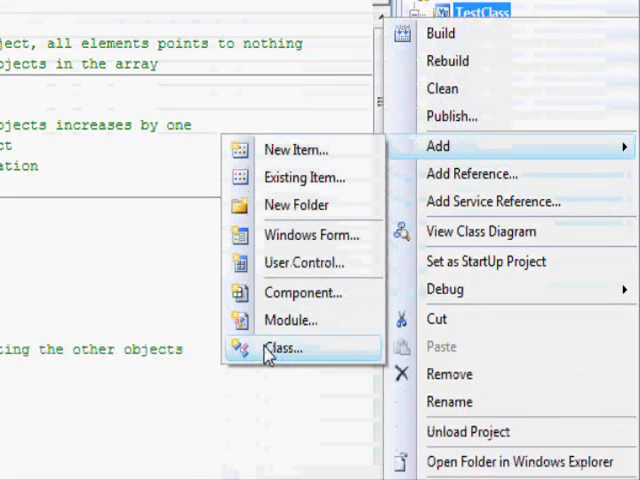
click(285, 349)
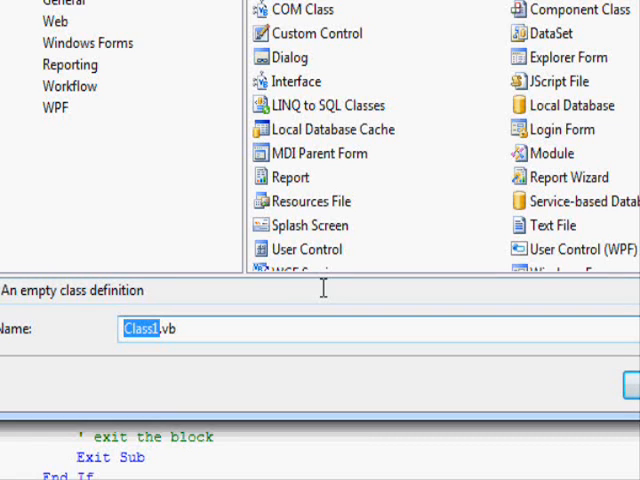
text(ContactsWith)
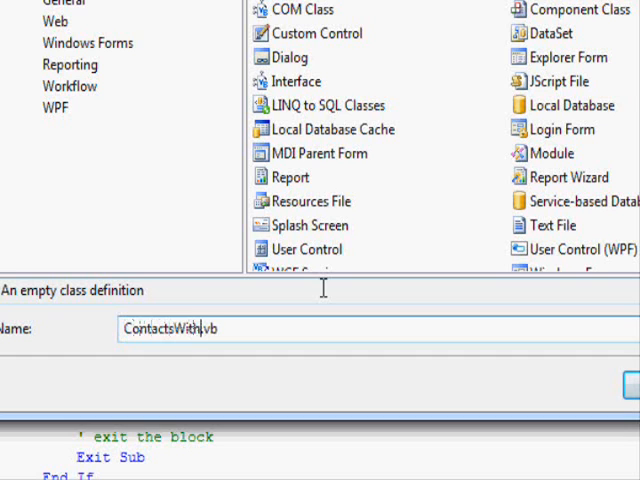
text(Sort)
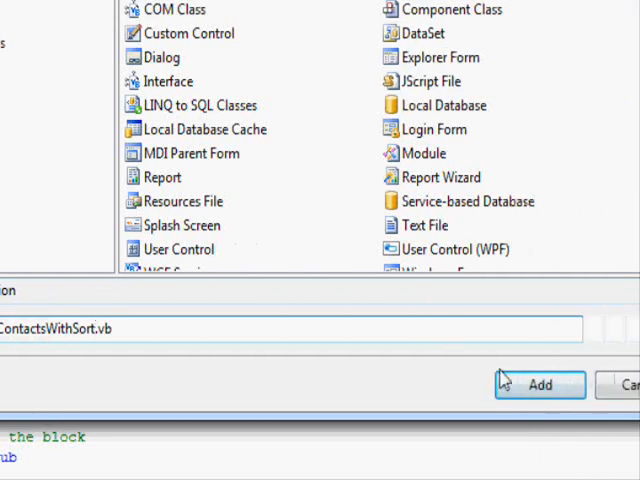
click(540, 385)
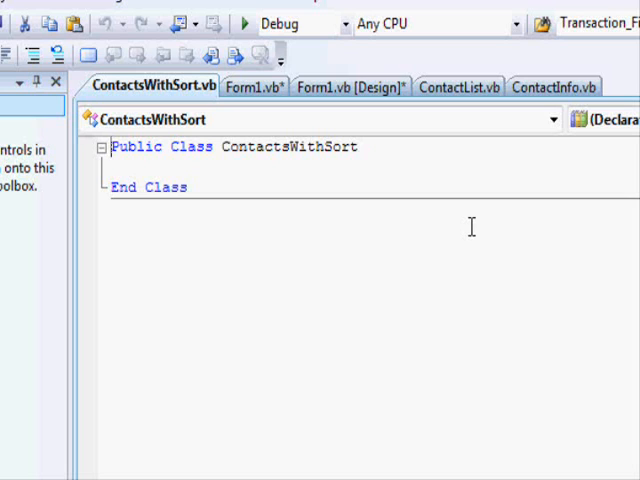
Add a blank line in ContactsWithSort after reviewing the ContactInfo and ContactList code.
key(enter)
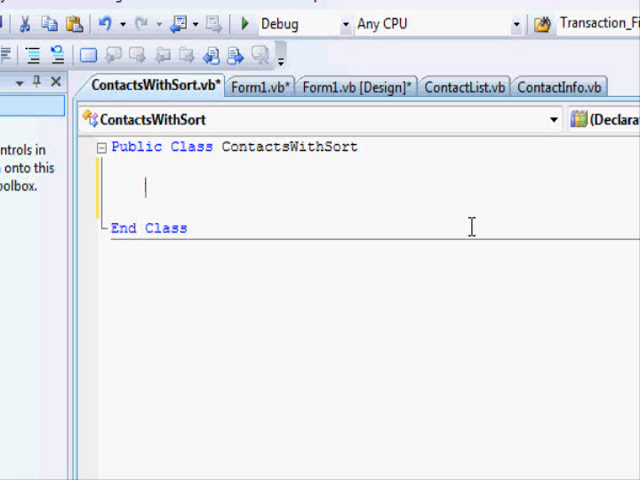
click(473, 133)
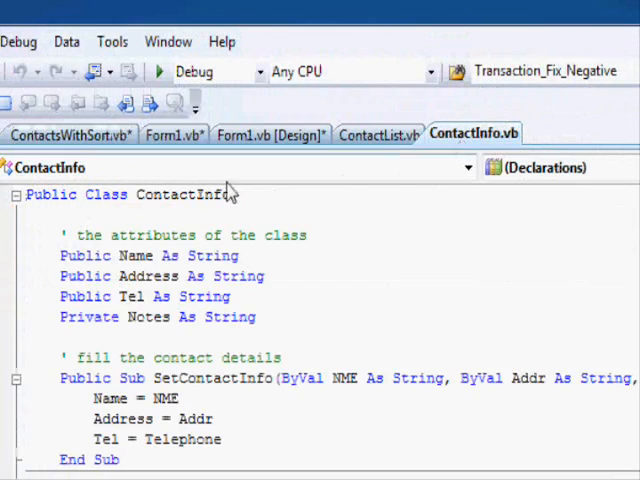
click(378, 134)
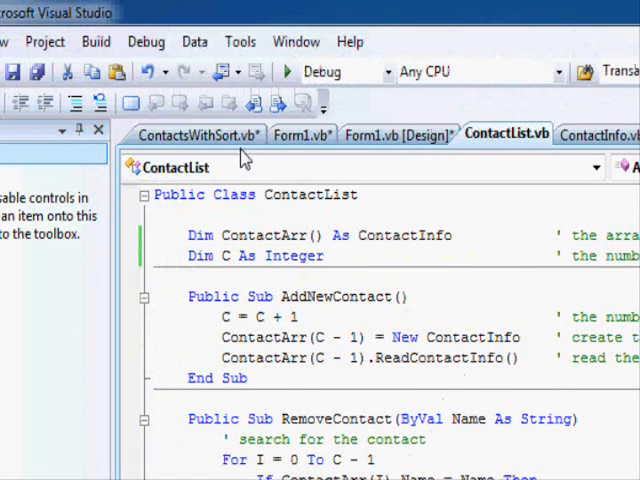
click(196, 133)
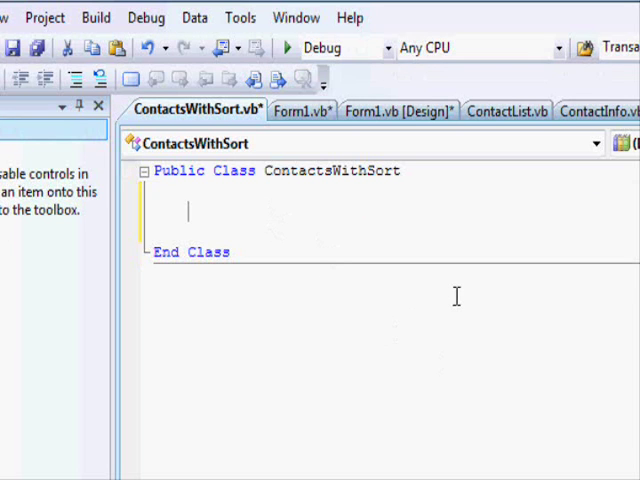
Write 'Inherits ContactList' inside the class and start a new line below it.
text(Inherits)
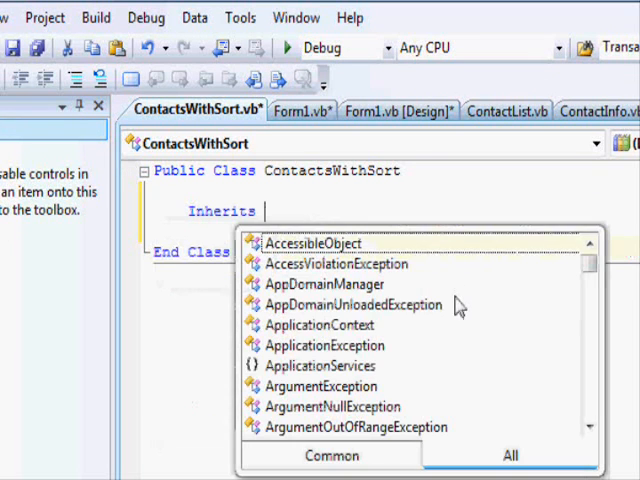
text(contactList)
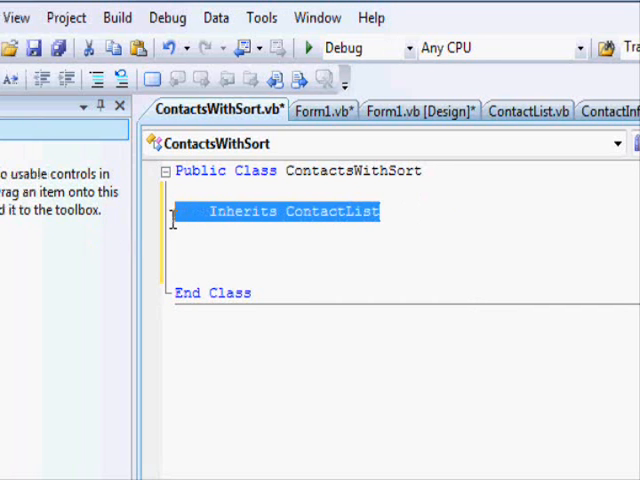
click(295, 211)
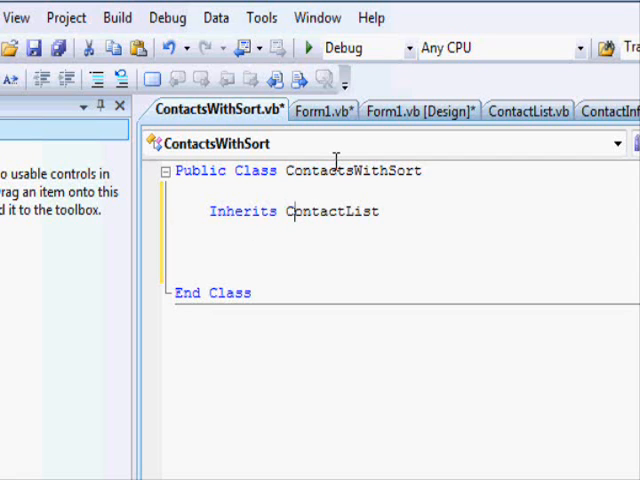
mouse_move(287, 211)
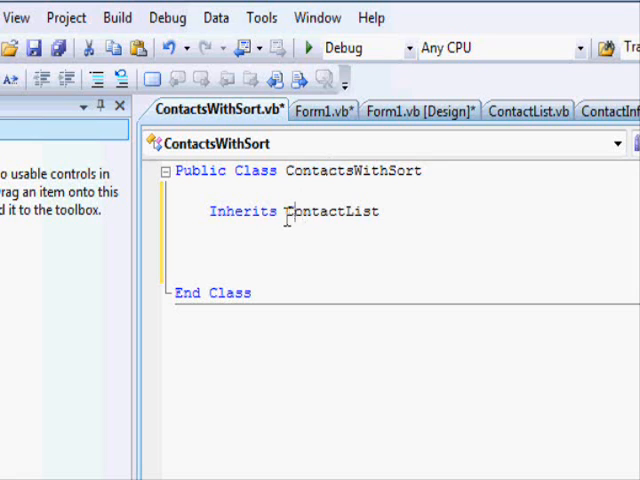
double_click(334, 211)
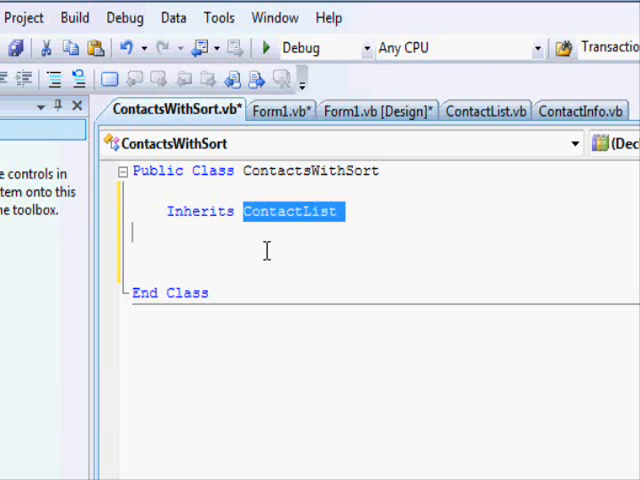
click(410, 285)
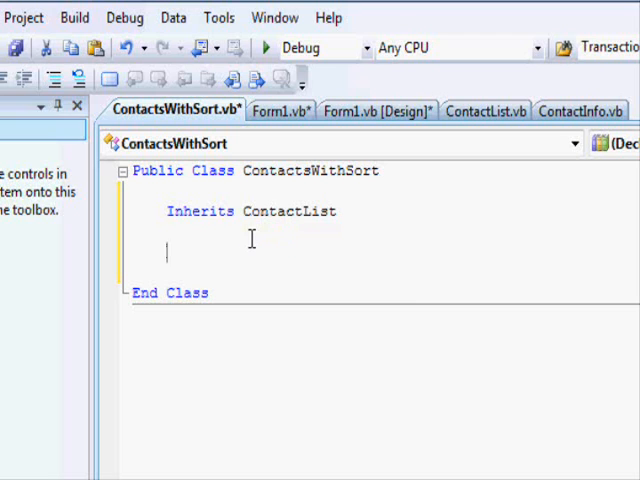
mouse_move(460, 128)
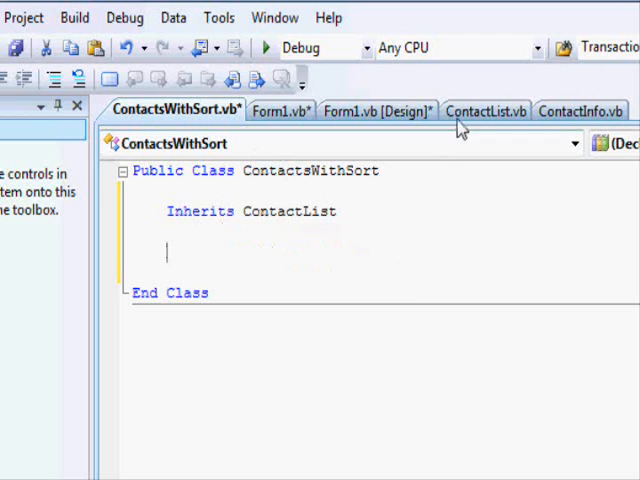
Review the ContactList code again, then return to ContactsWithSort.
click(485, 110)
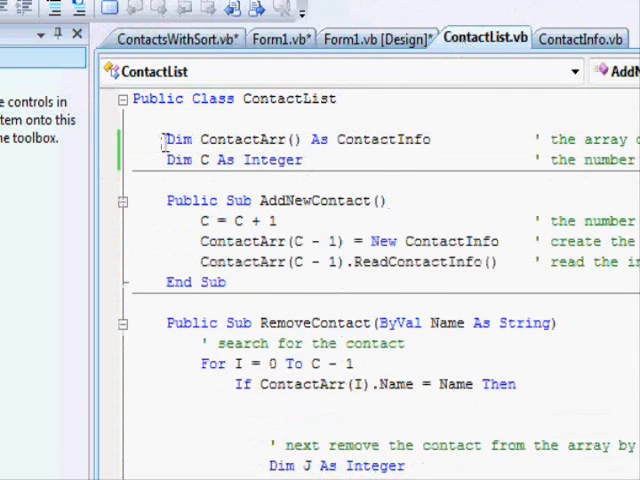
scroll(down, 3)
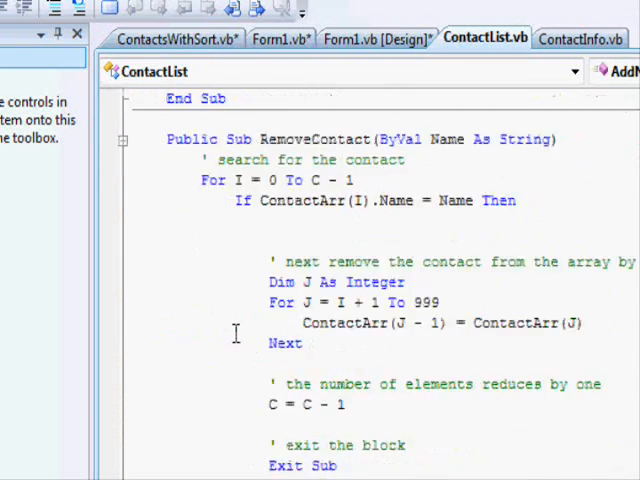
scroll(down, 3)
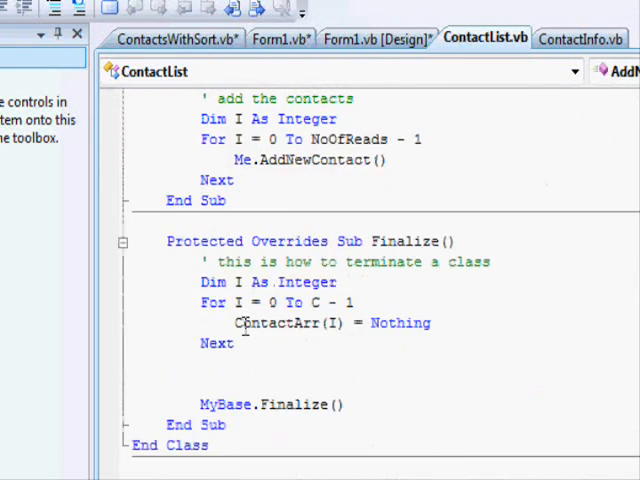
scroll(up, 3)
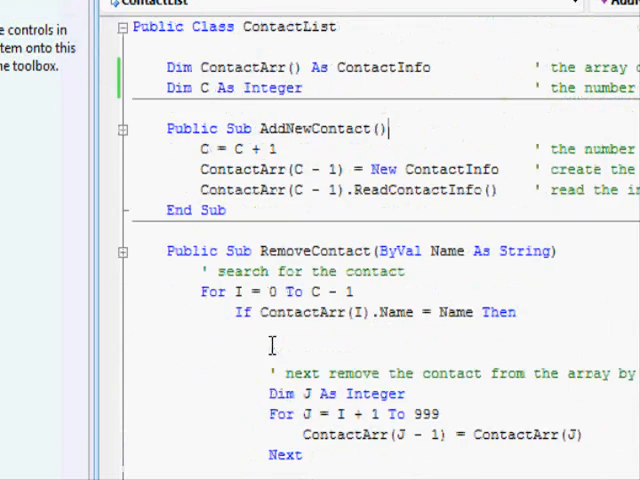
click(156, 110)
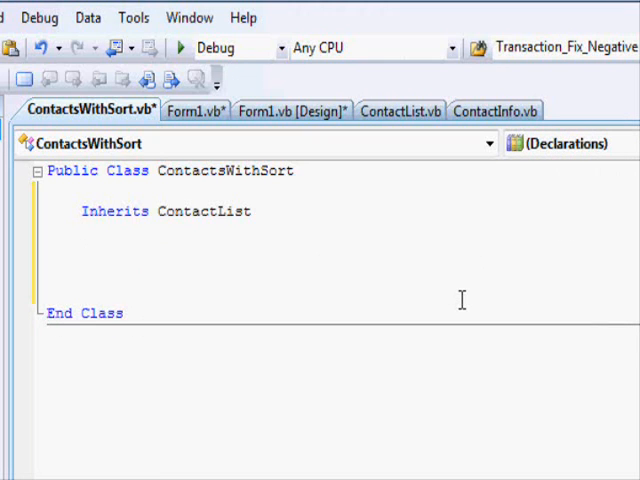
Browse Me. members and write 'C = 100' in Sub sort, triggering the Private access error.
text(Public Sub sort()
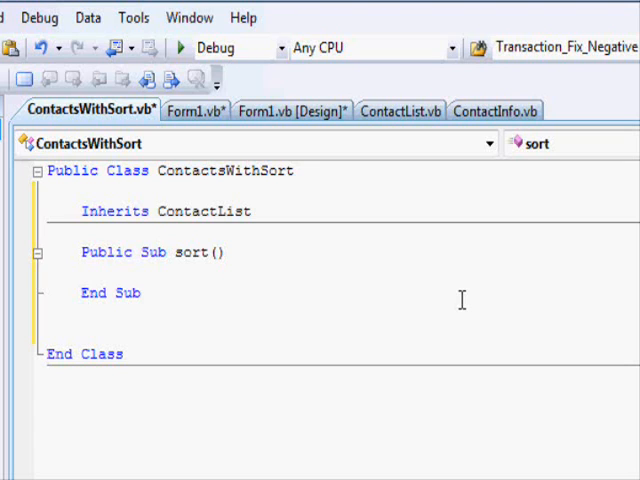
click(117, 272)
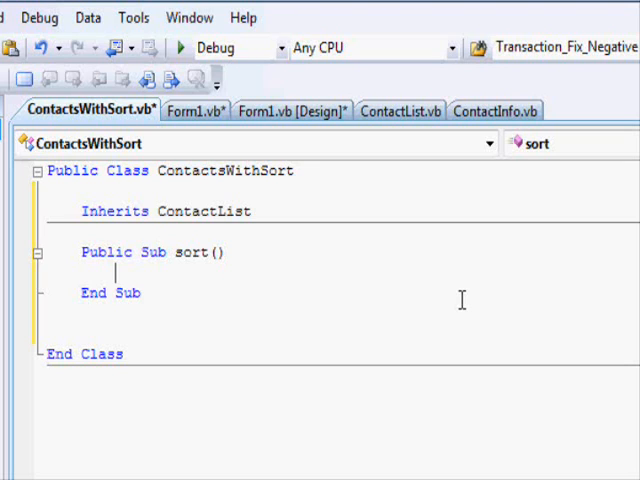
text(Me.)
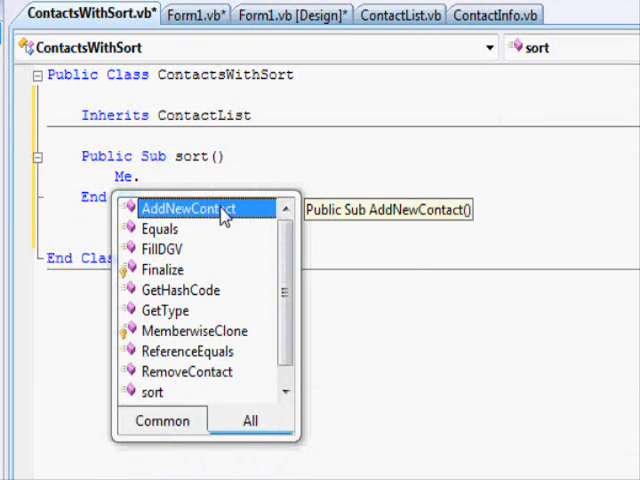
mouse_move(249, 218)
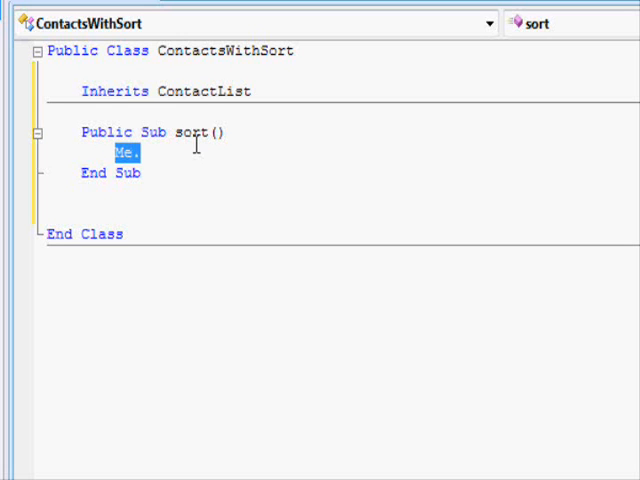
text(c)
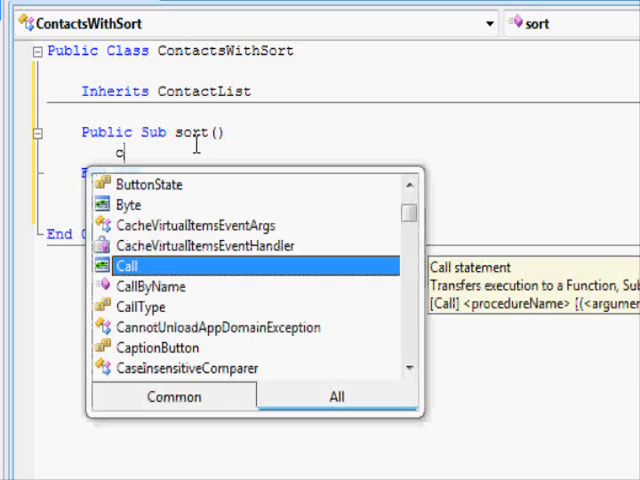
key(Escape)
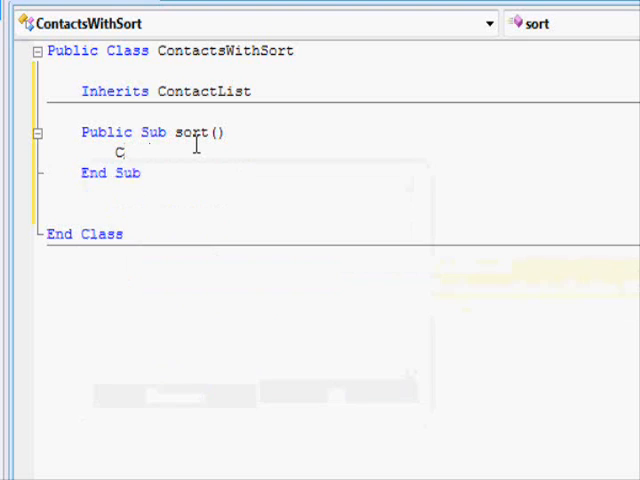
text(=10)
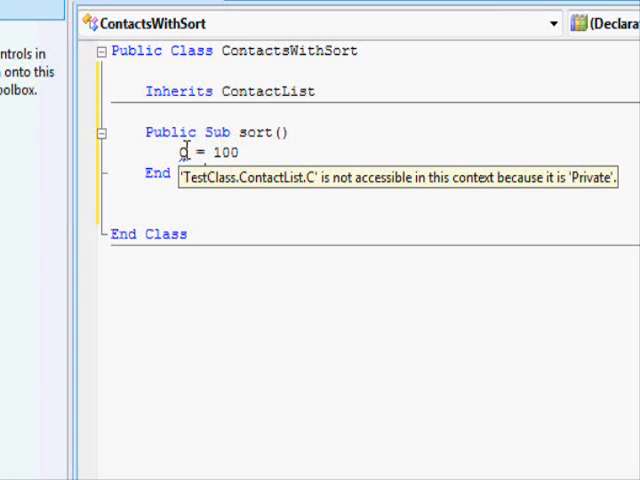
mouse_move(307, 158)
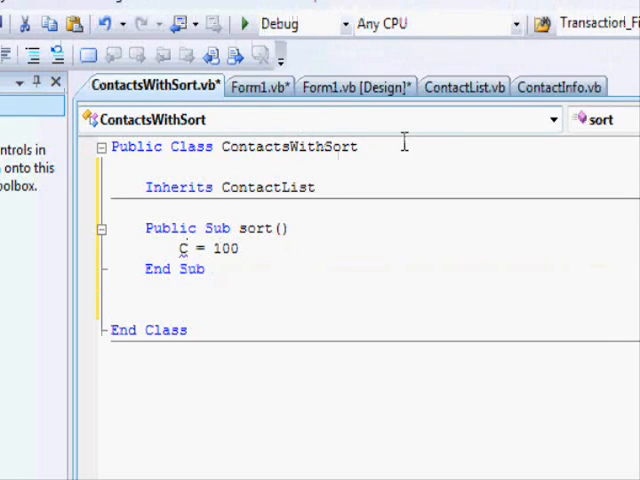
Replace Dim with Private on ContactList's ContactArr and C declarations.
click(442, 133)
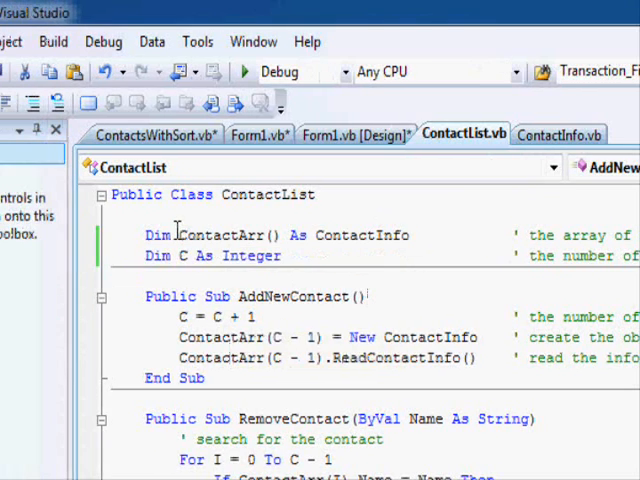
double_click(180, 256)
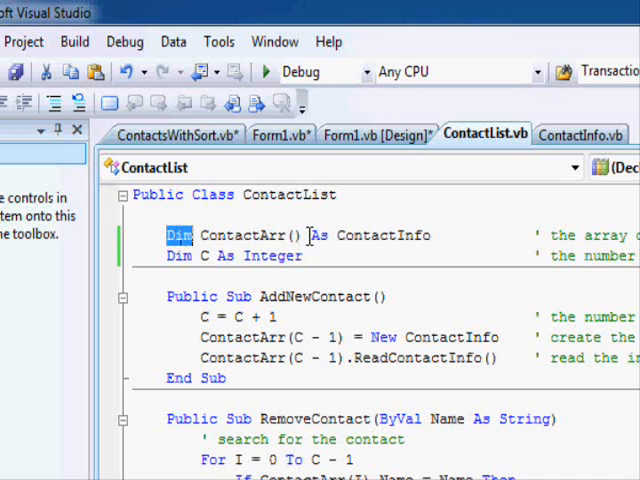
text(Private)
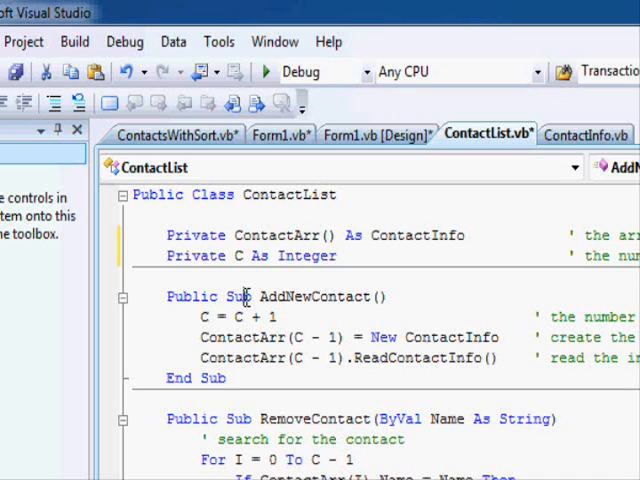
Write 'obj.c = 500' in Form1's AddToolStripMenuItem_Click handler.
click(280, 134)
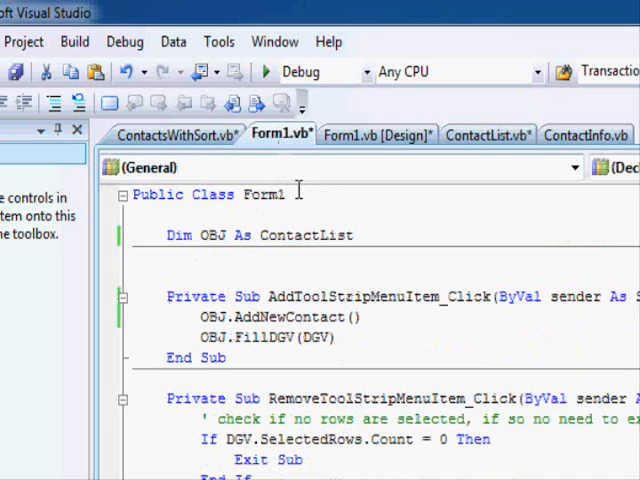
scroll(down, 3)
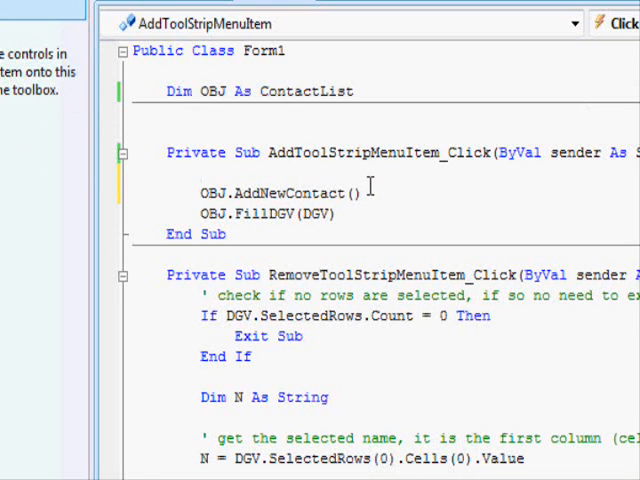
text(obj.)
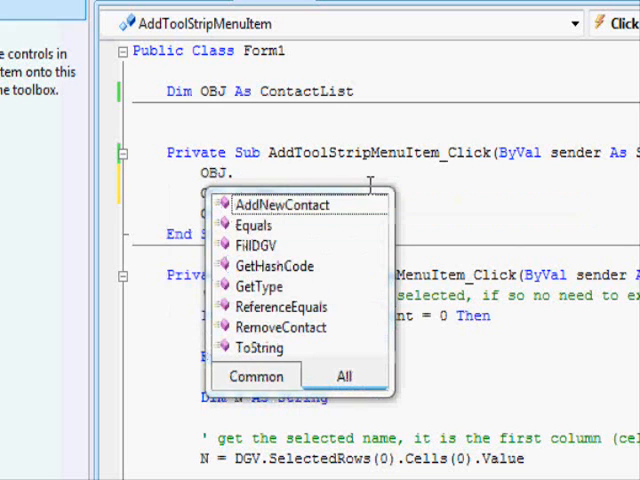
text(c=)
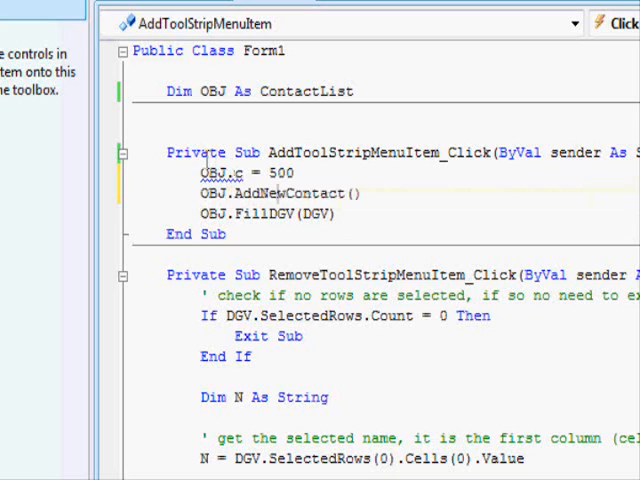
mouse_move(205, 172)
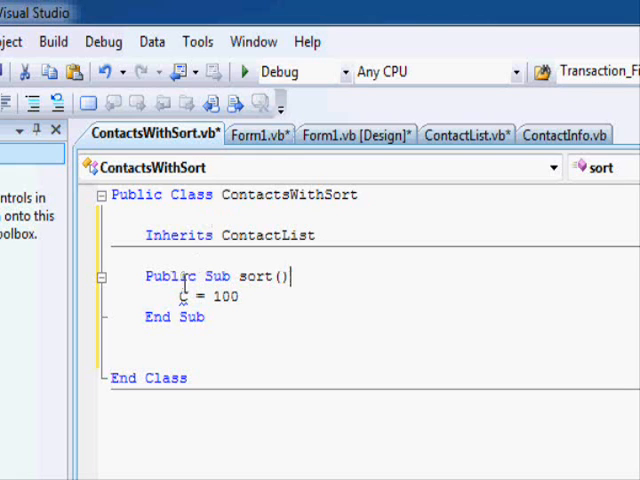
mouse_move(325, 314)
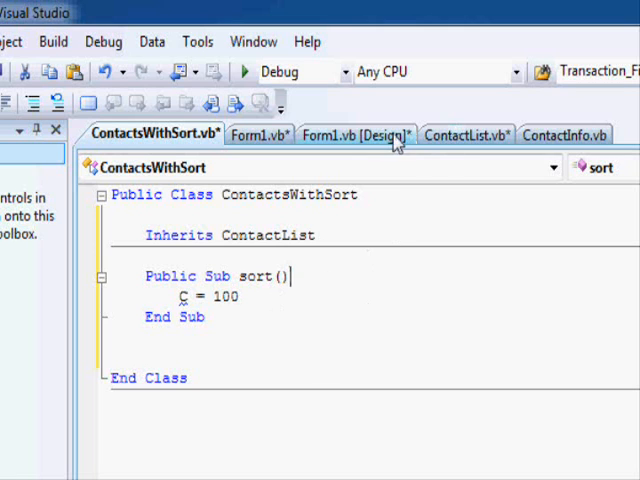
Declare ContactArr and C Public in ContactList, then return to ContactsWithSort.
click(466, 134)
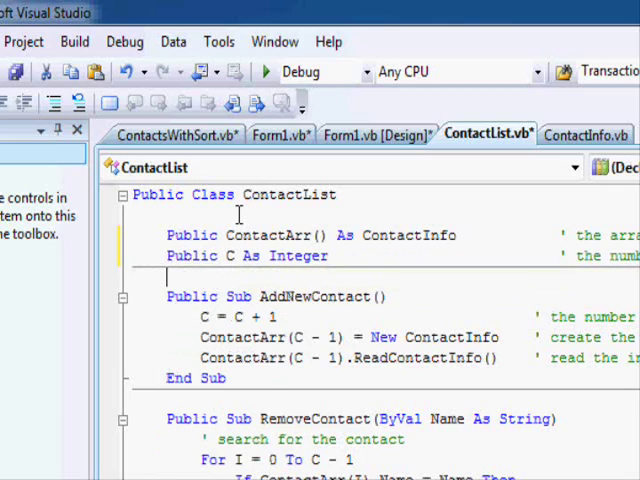
mouse_move(268, 222)
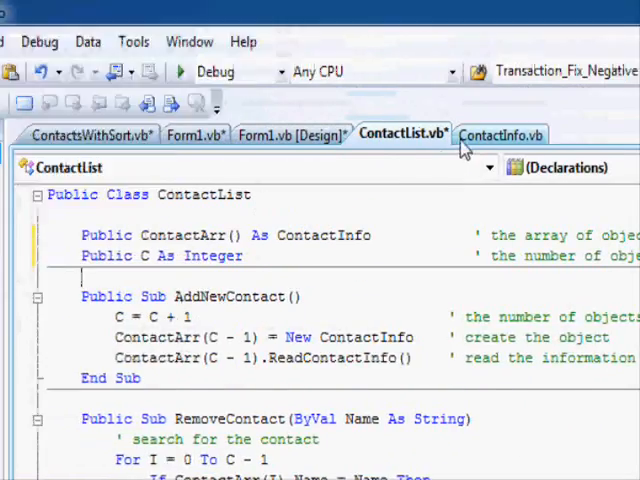
click(500, 135)
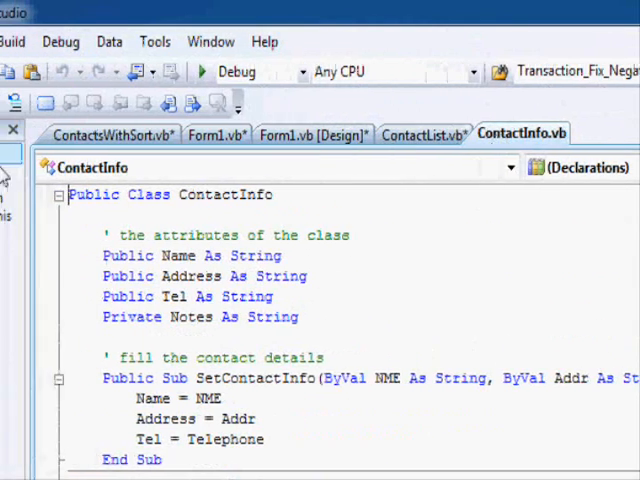
click(110, 133)
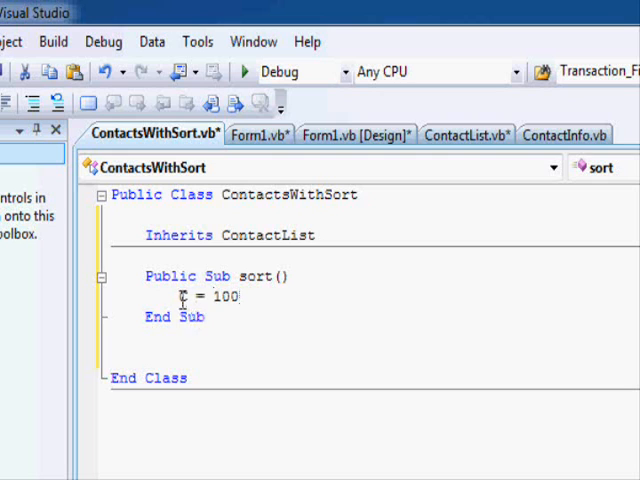
mouse_move(180, 297)
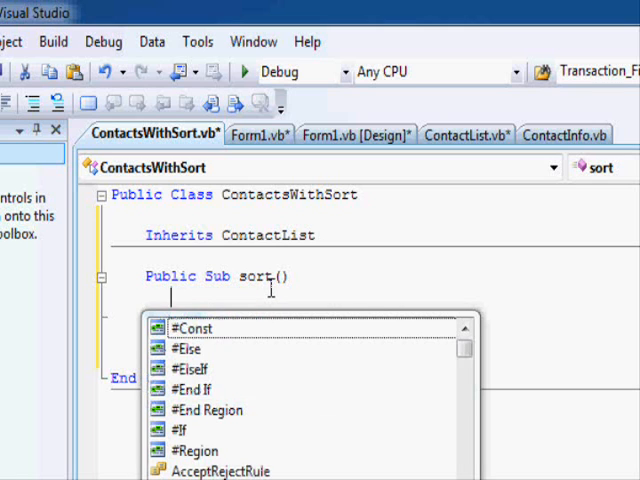
Write Sub sort's Do...Loop bubble sort swapping ContactArr entries by Name.
text(contact = ContactArr(I)
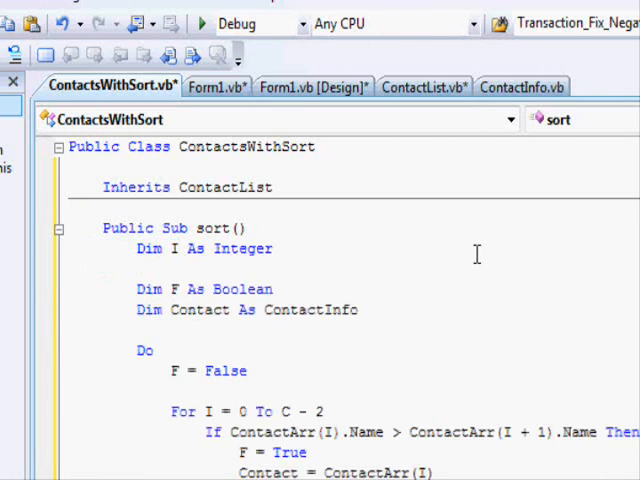
scroll(down, 3)
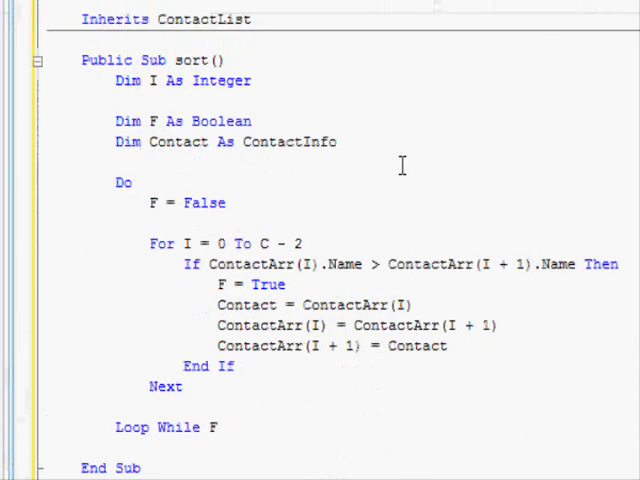